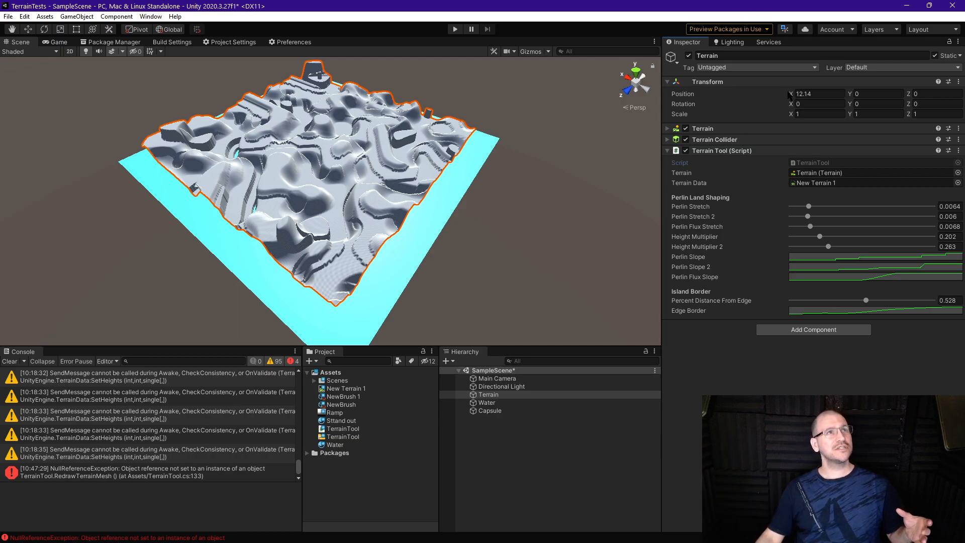
Change the terrain's Transform Position X from 12.14 through 6 to 7.5, regenerating the landscape.
click(818, 94)
text(28.4)
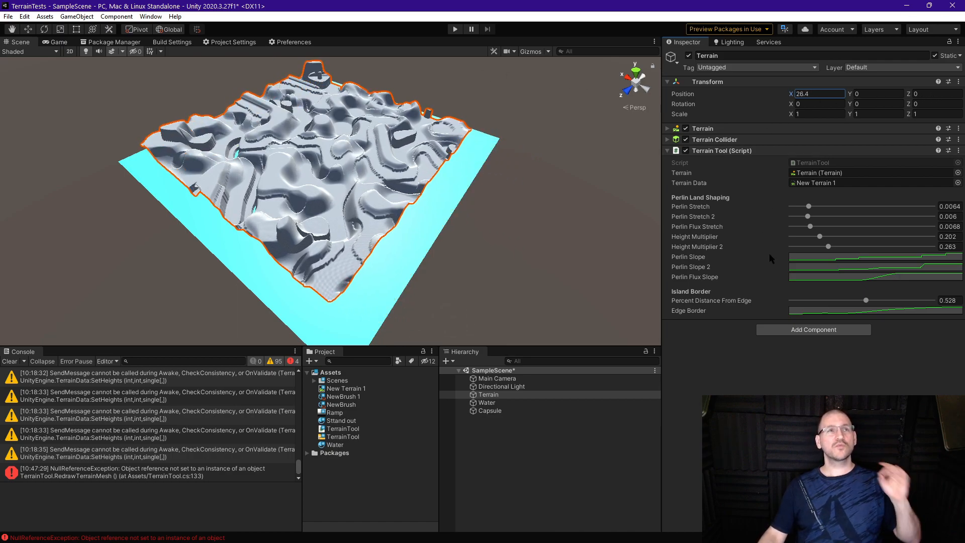
mouse_move(774, 219)
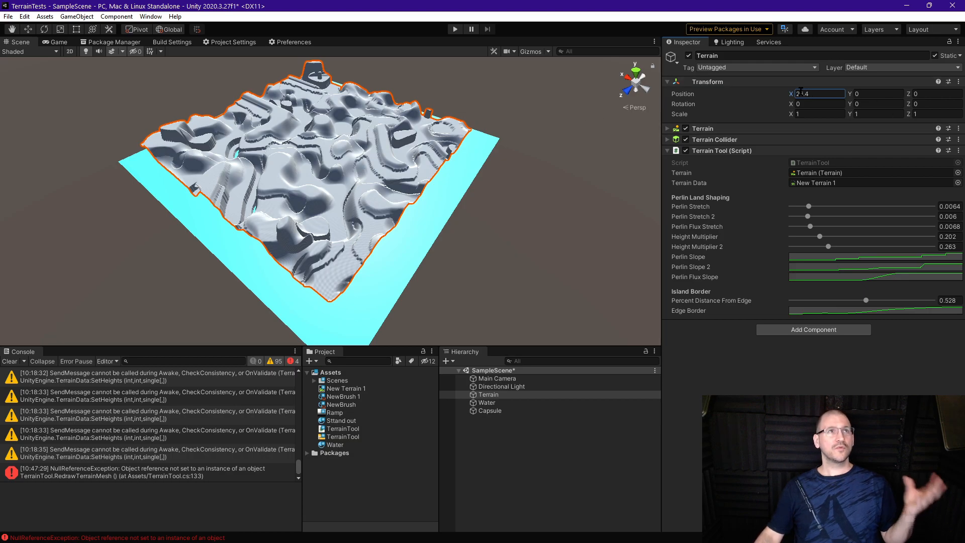
text(6)
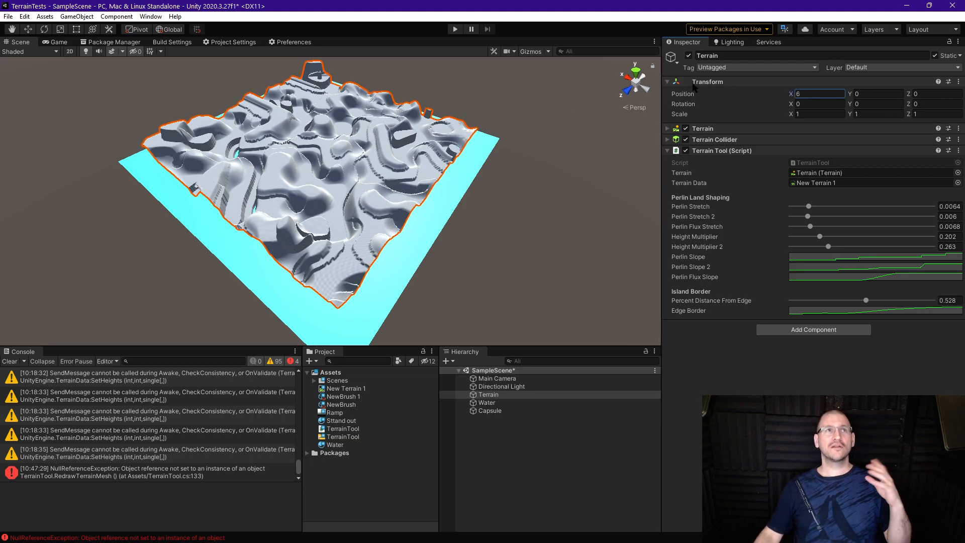
text(7.4)
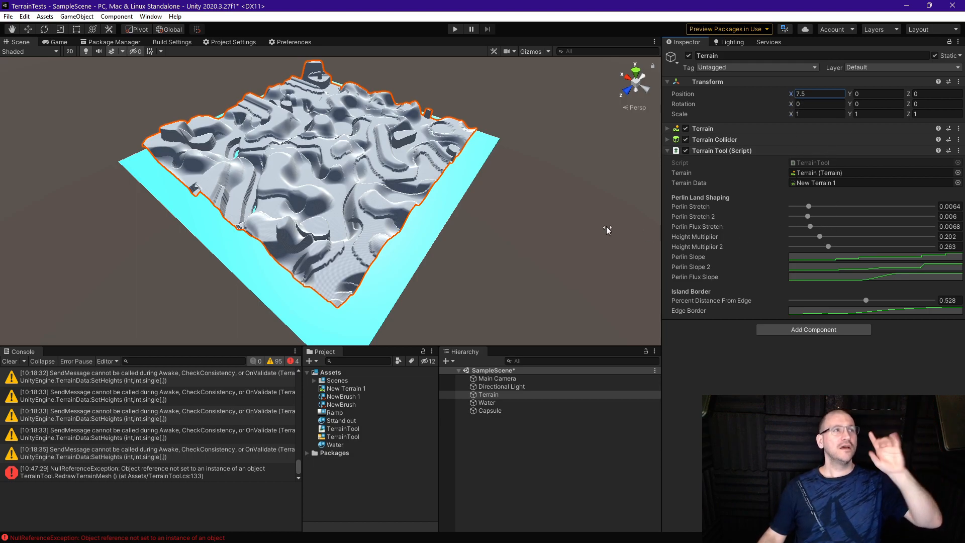
mouse_move(374, 210)
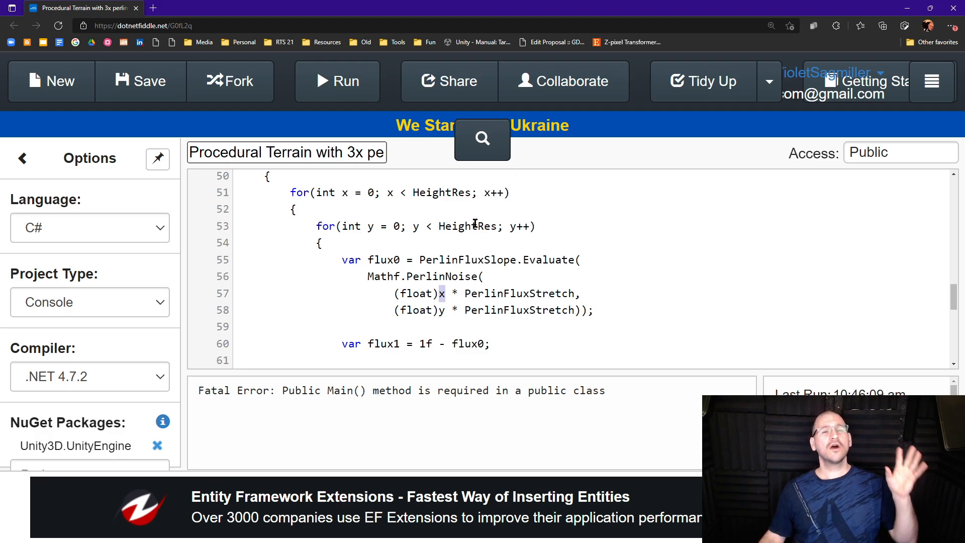
mouse_move(490, 238)
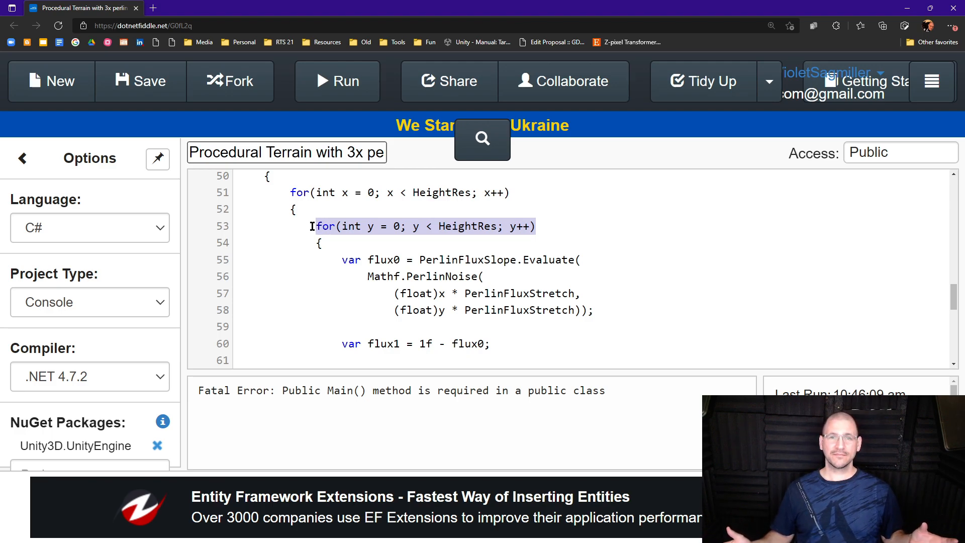
mouse_move(324, 209)
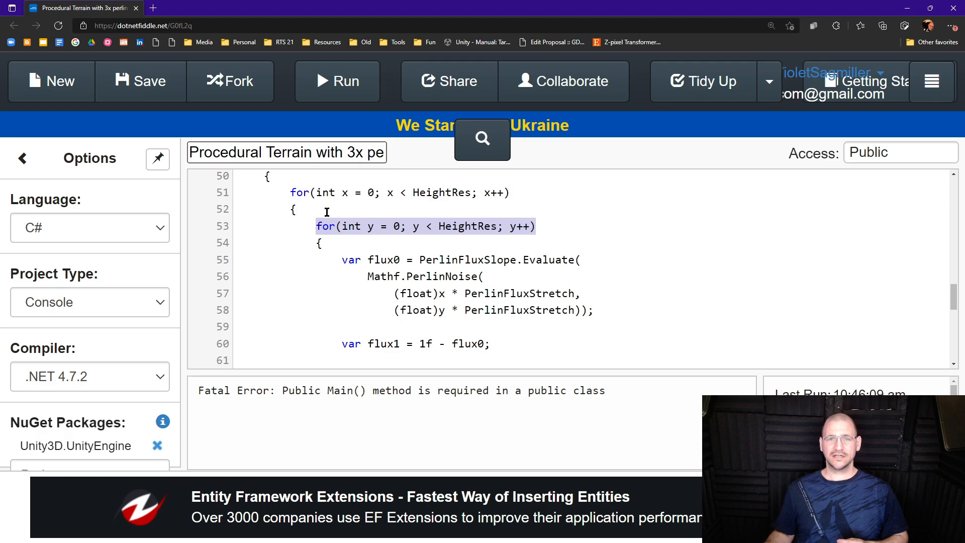
mouse_move(489, 259)
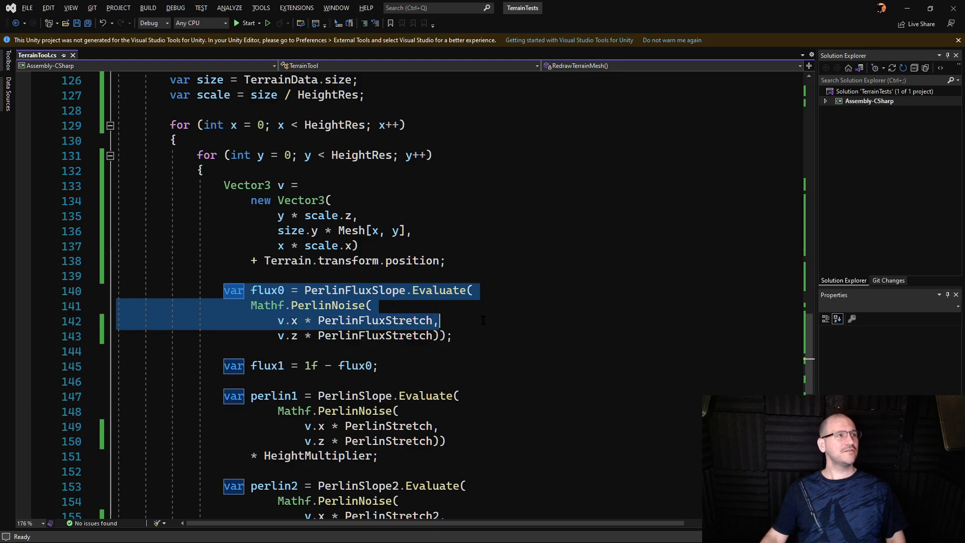
mouse_move(285, 336)
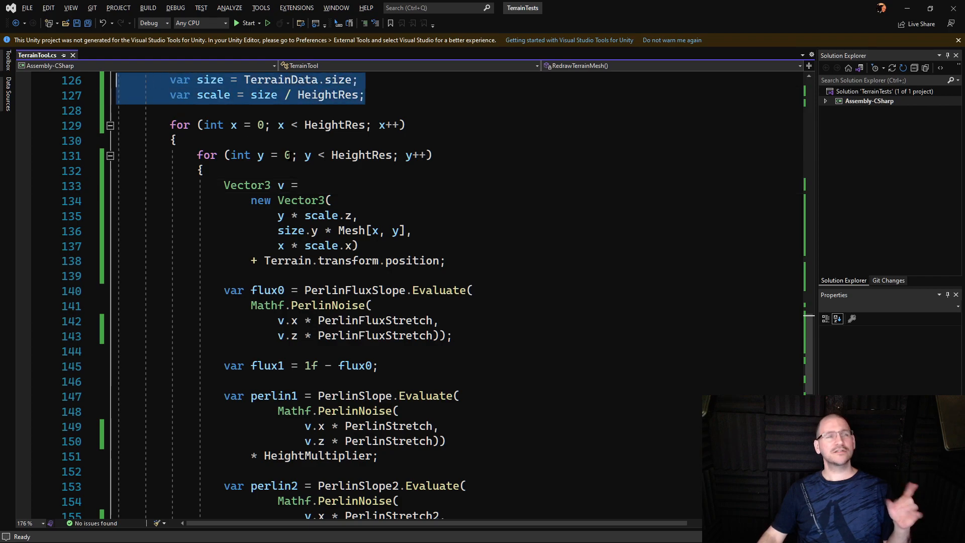
double_click(320, 215)
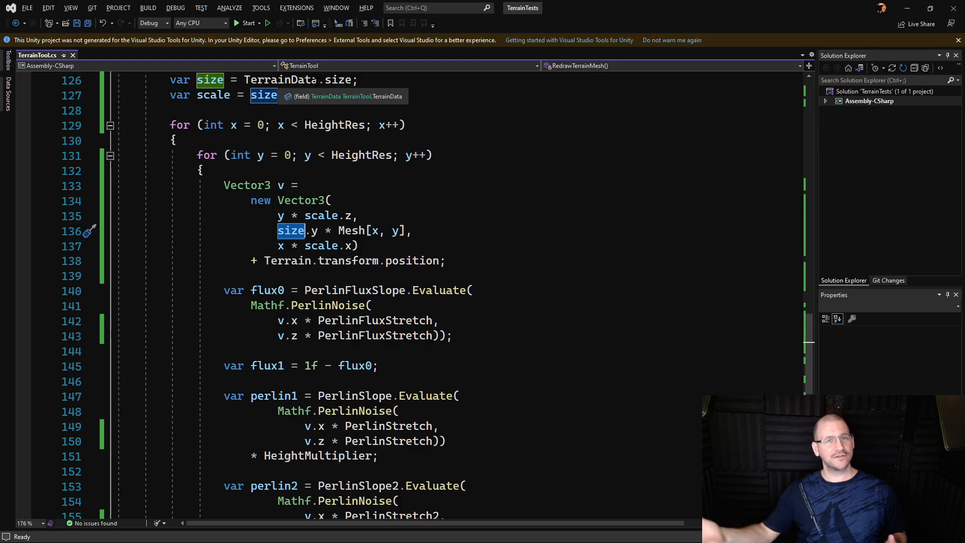
text(/ HeightRes;)
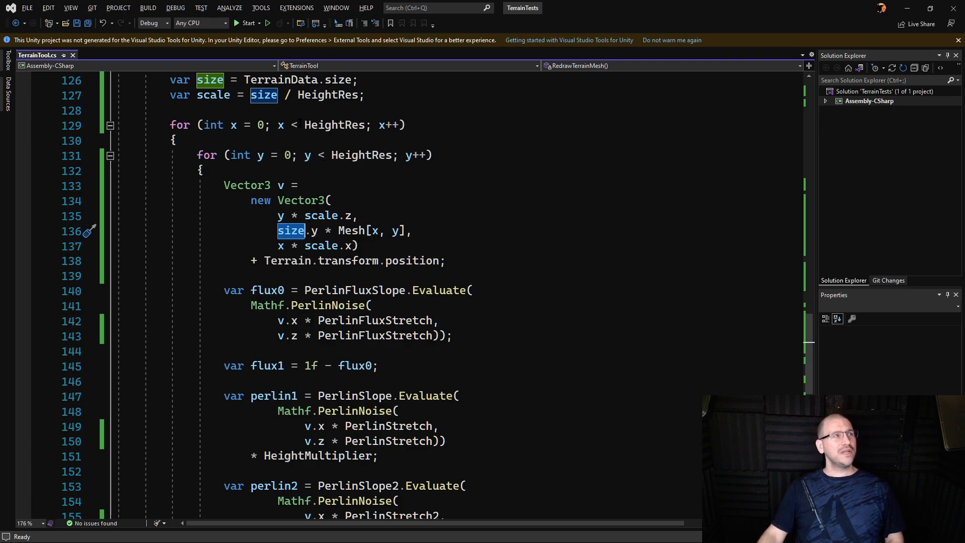
mouse_move(264, 94)
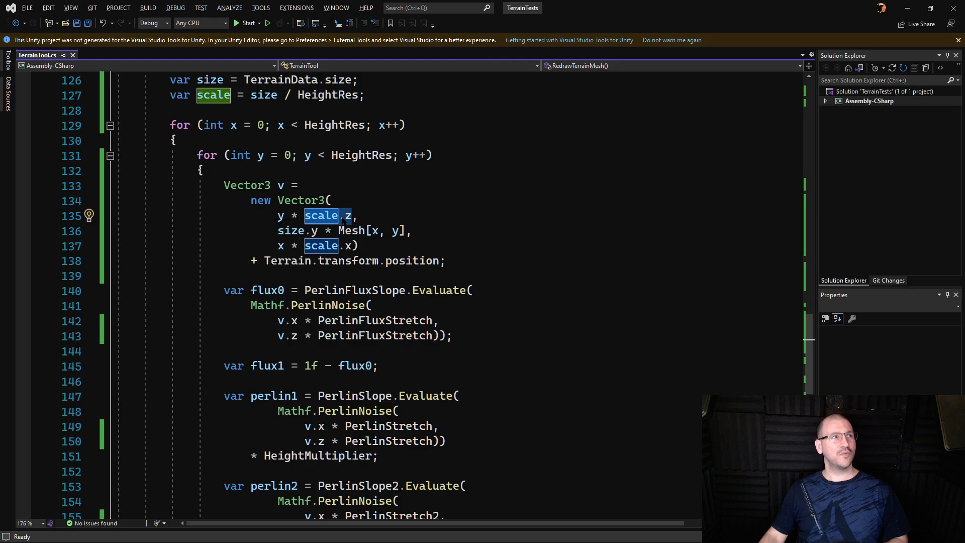
mouse_move(347, 215)
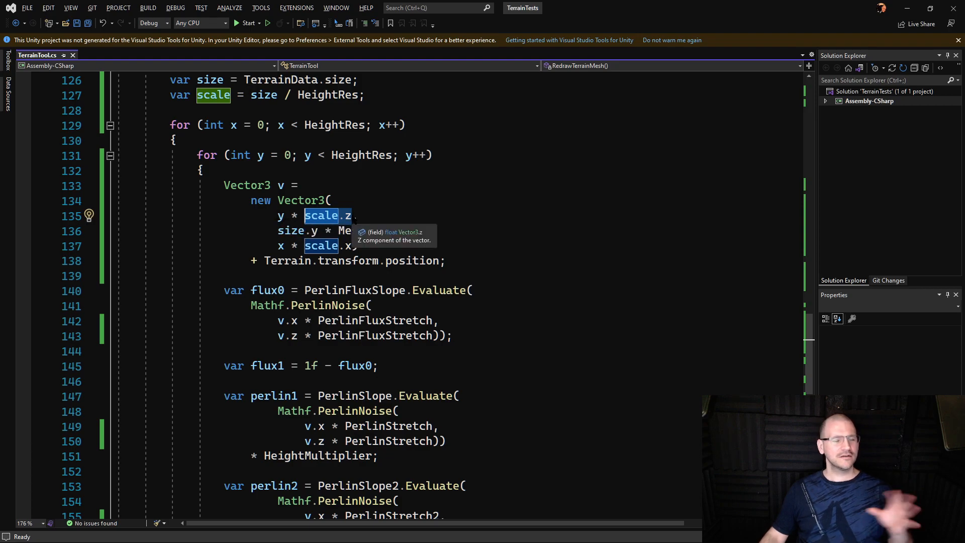
mouse_move(423, 217)
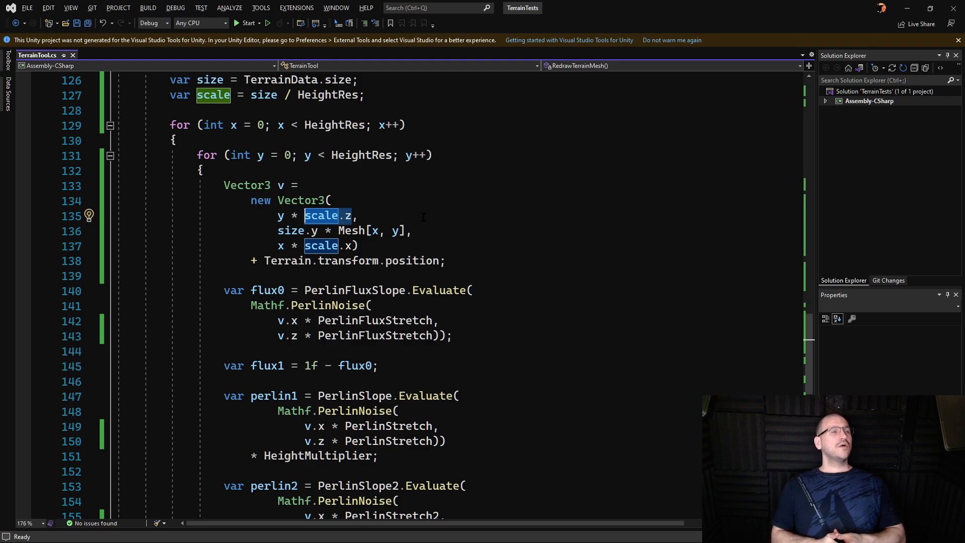
mouse_move(403, 181)
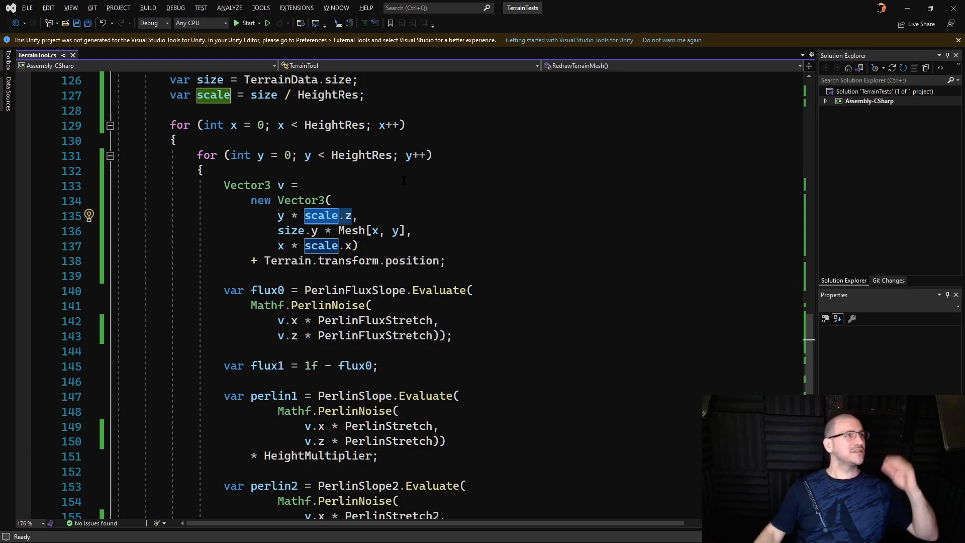
mouse_move(346, 215)
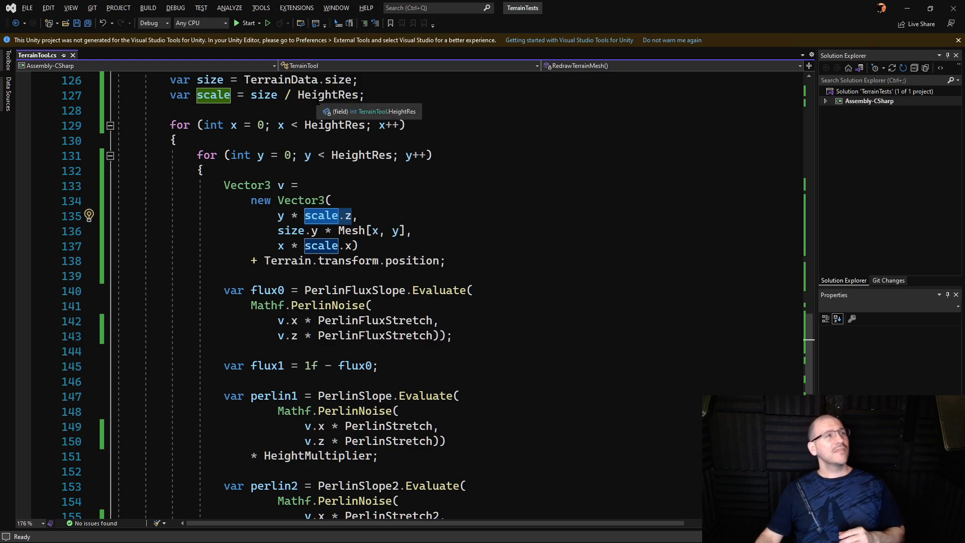
mouse_move(339, 144)
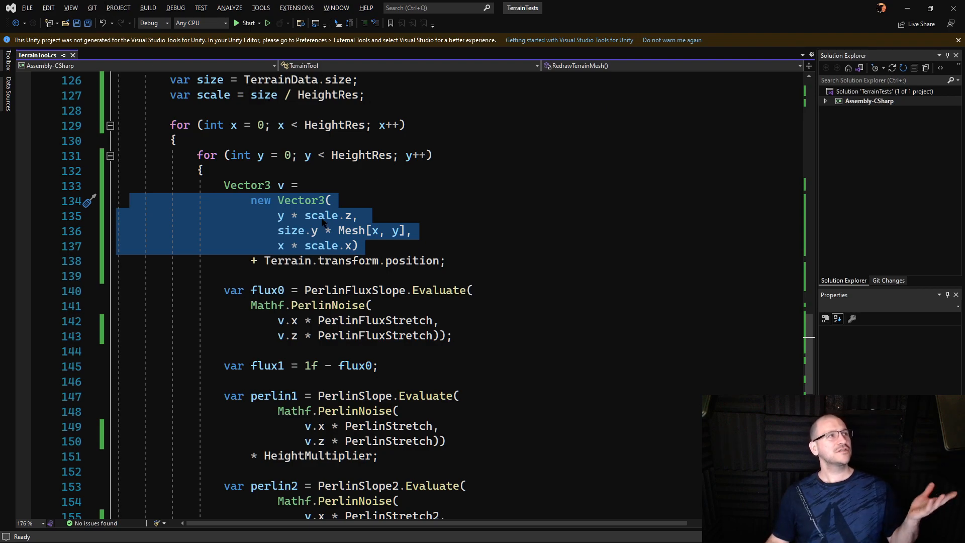
mouse_move(320, 218)
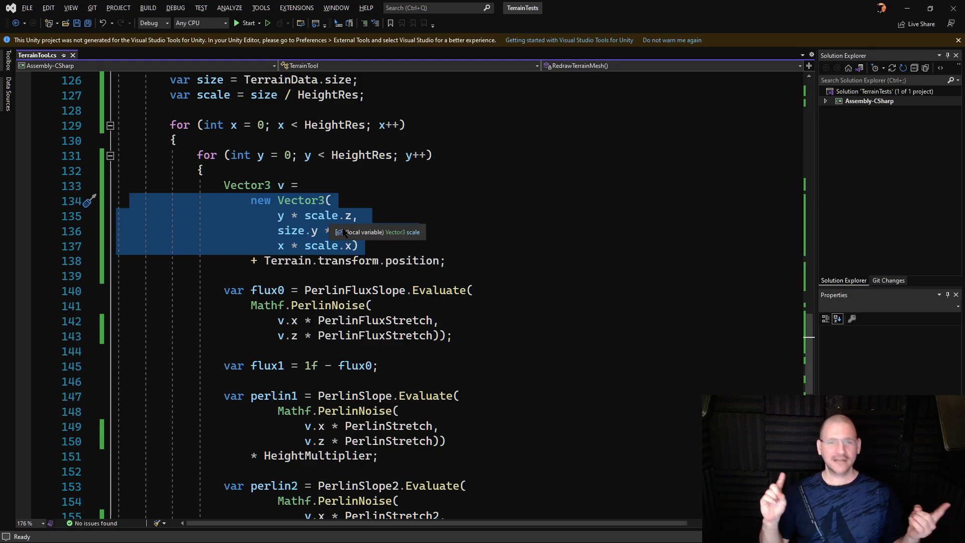
text(Mesh[x, y],)
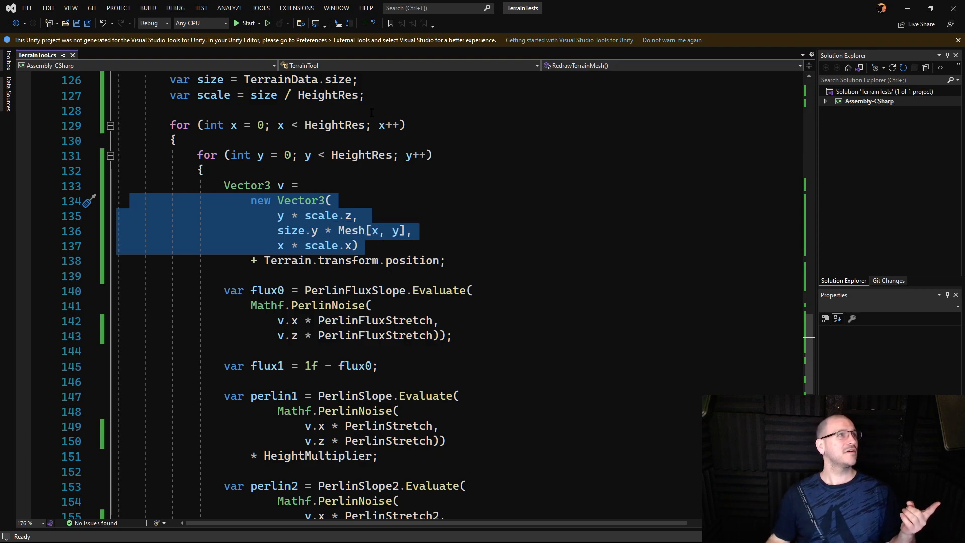
mouse_move(336, 124)
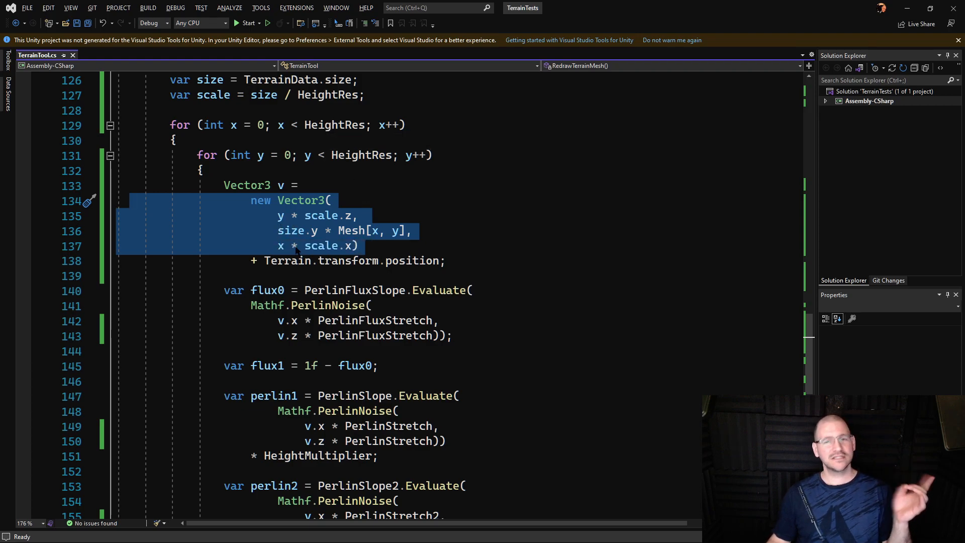
mouse_move(296, 245)
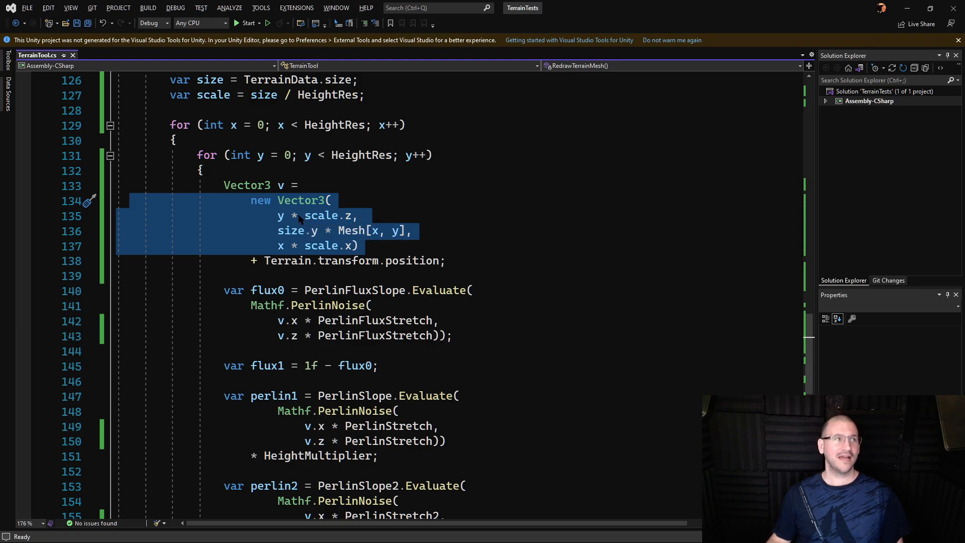
mouse_move(279, 218)
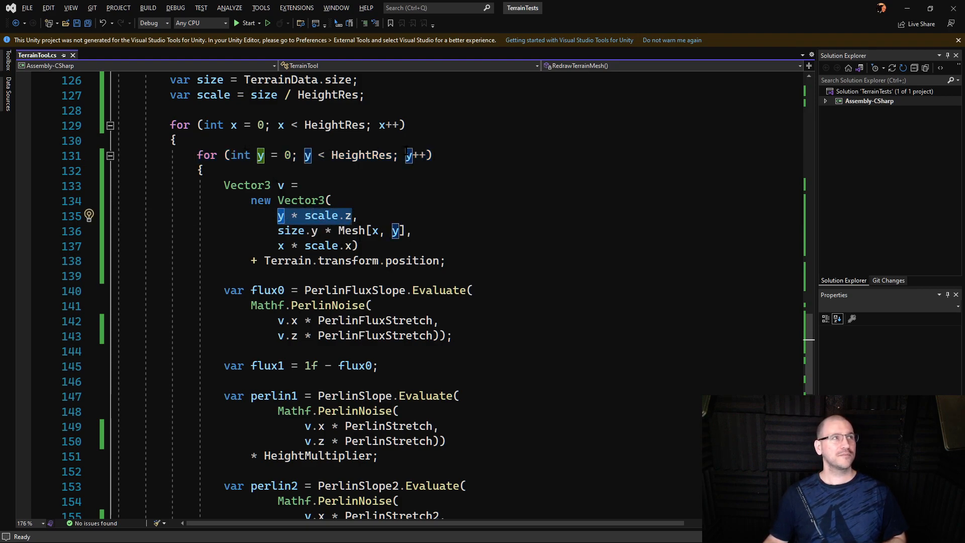
mouse_move(362, 154)
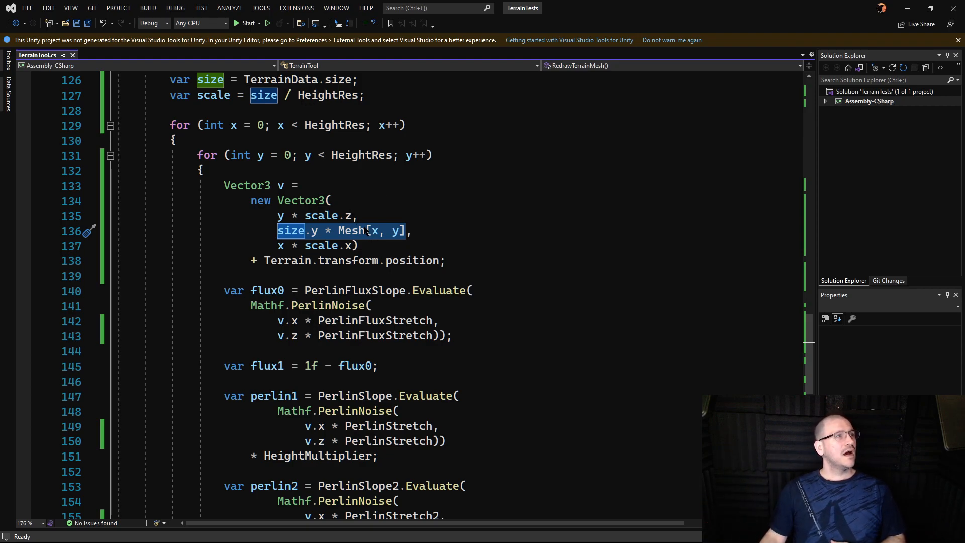
mouse_move(313, 231)
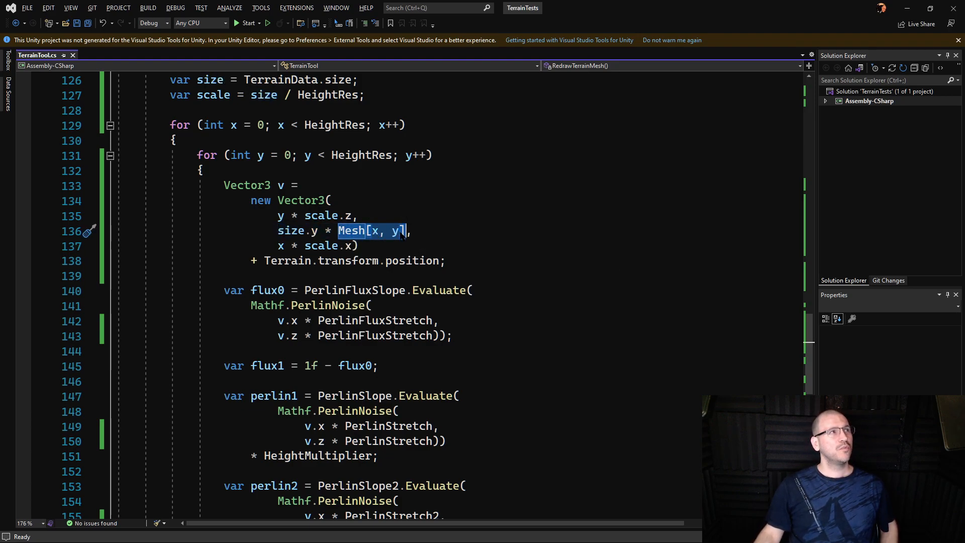
mouse_move(398, 233)
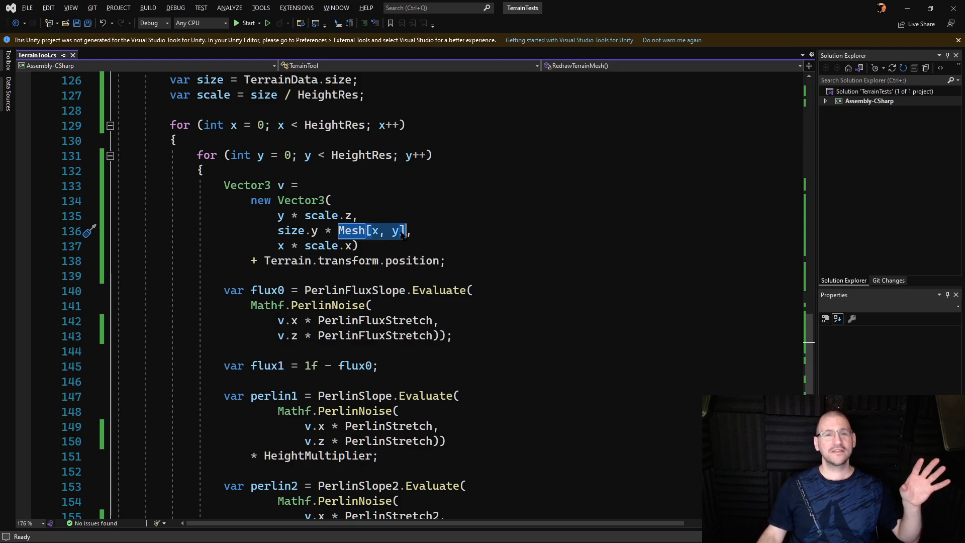
mouse_move(398, 232)
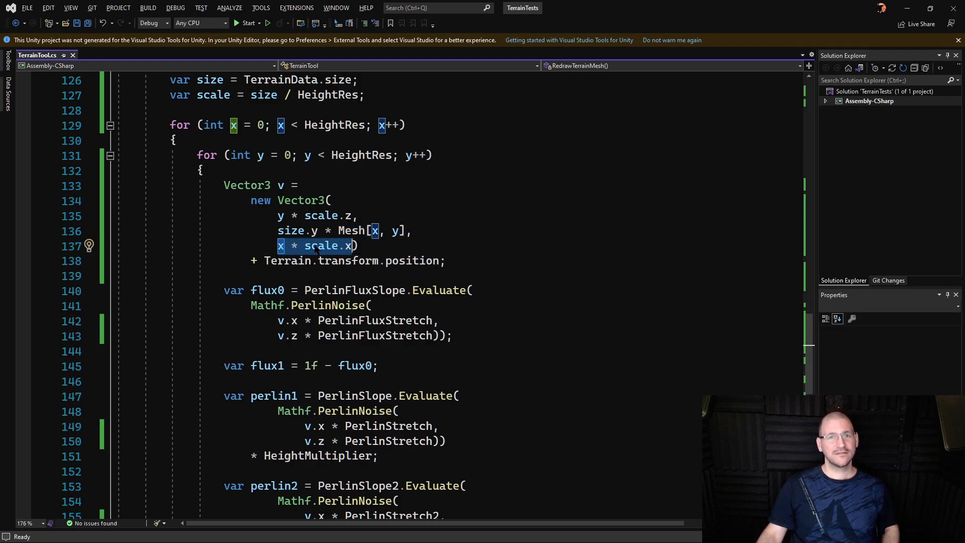
mouse_move(319, 250)
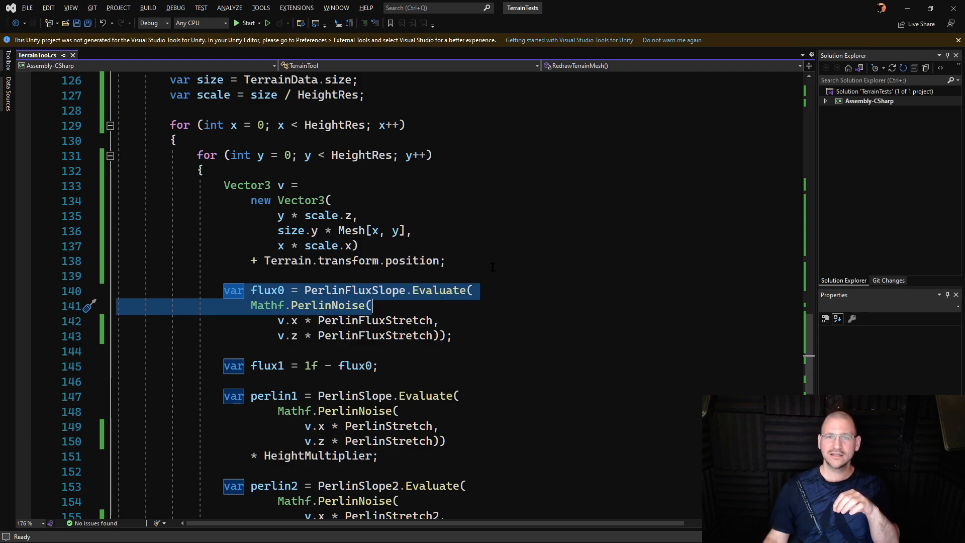
mouse_move(281, 336)
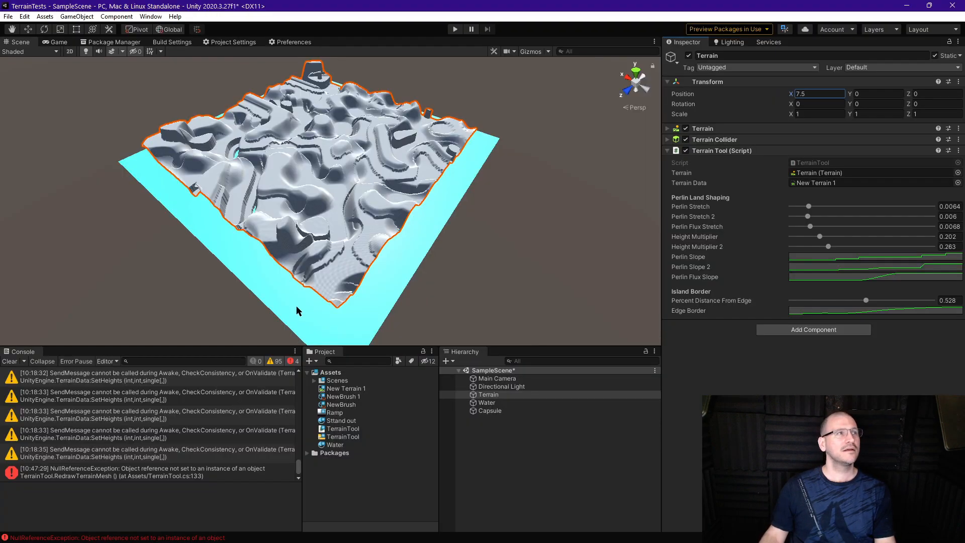
mouse_move(779, 88)
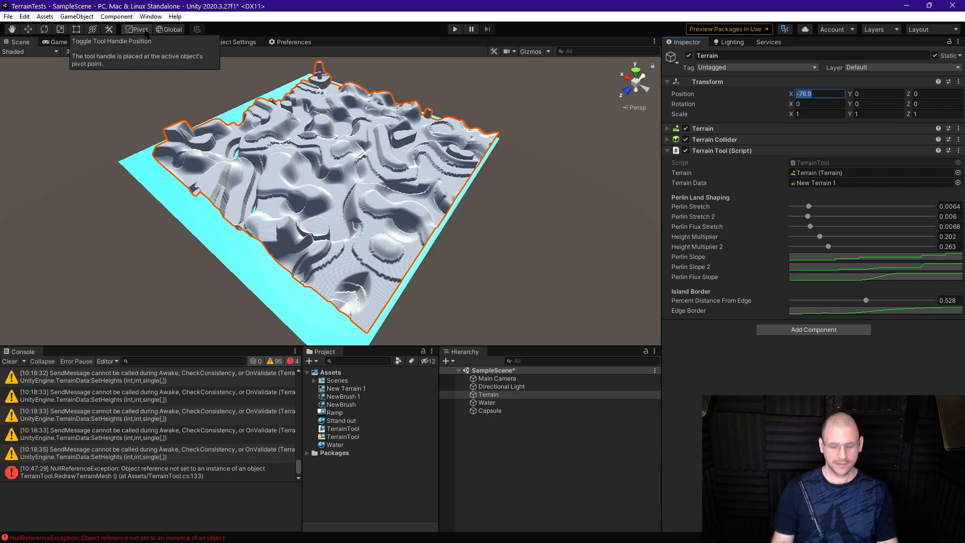
Set the terrain's Transform Position X to 0 so the Perlin heights redraw at the new location.
text(0)
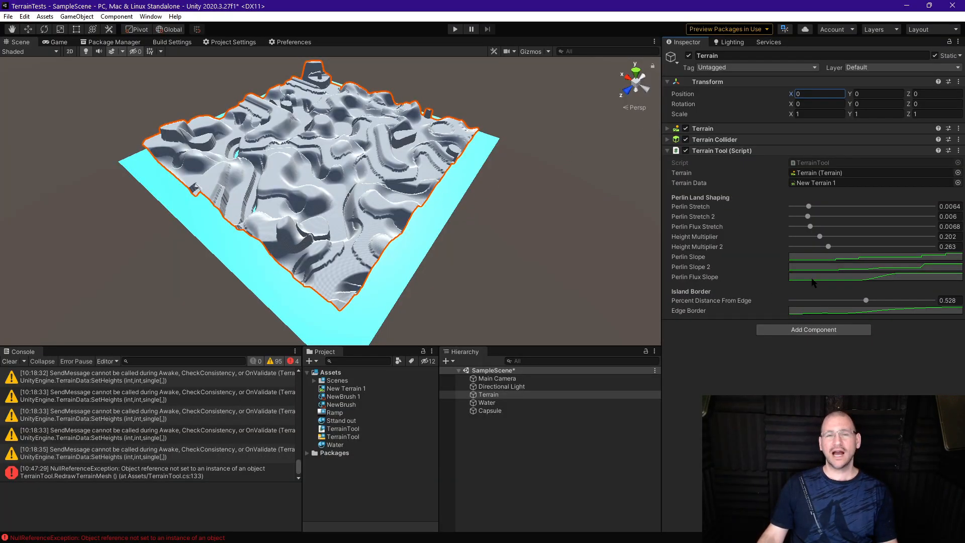
mouse_move(737, 250)
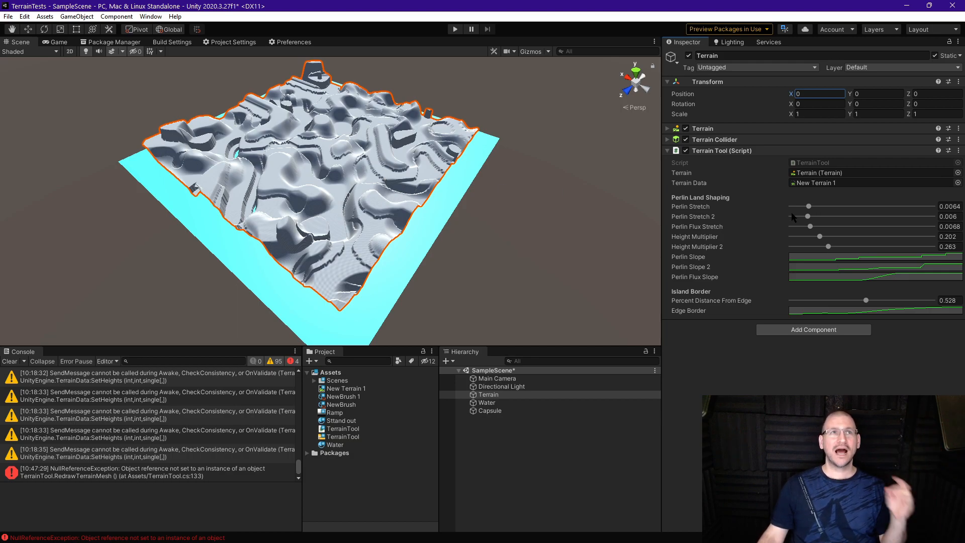
mouse_move(806, 296)
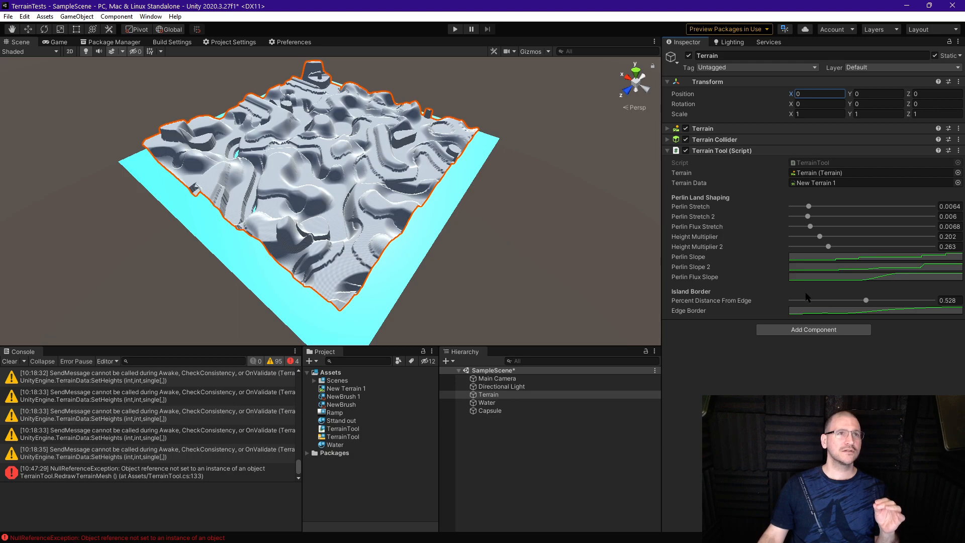
mouse_move(826, 215)
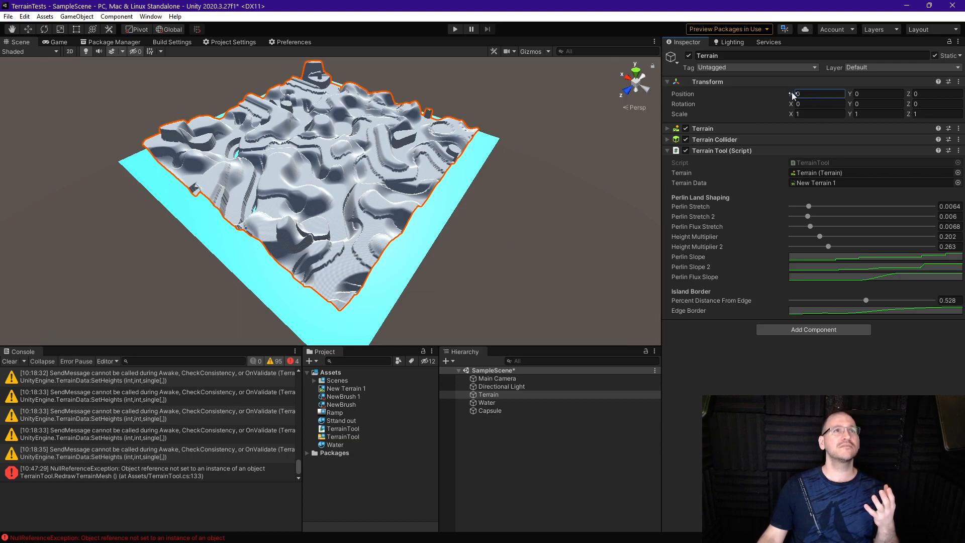
text(150.04)
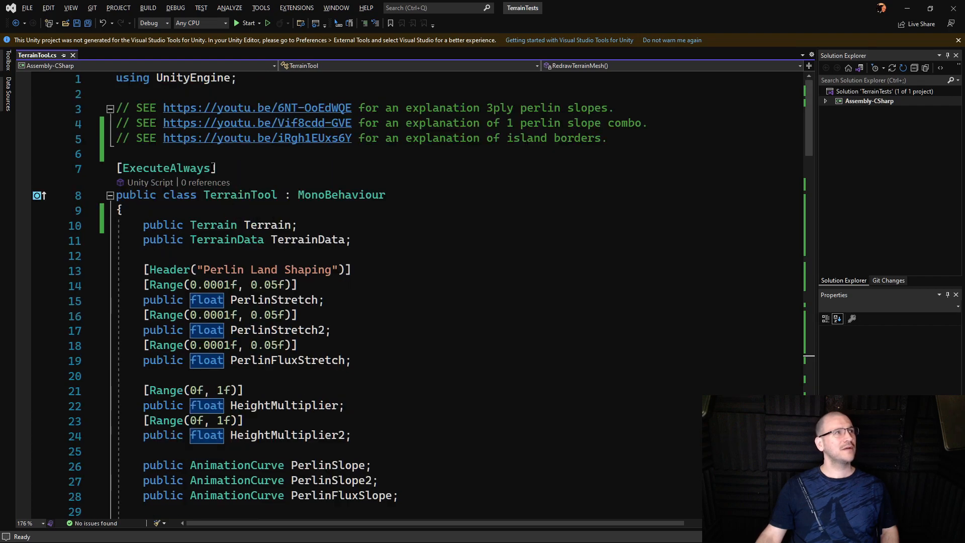
Highlight the ExecuteAlways attribute on TerrainTool and scroll down through its public Perlin fields.
double_click(166, 168)
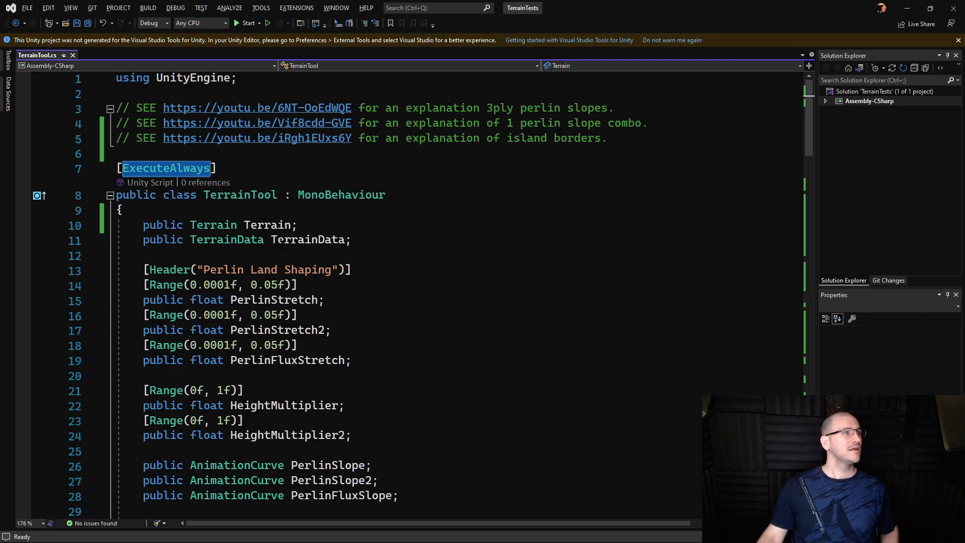
scroll(down, 3)
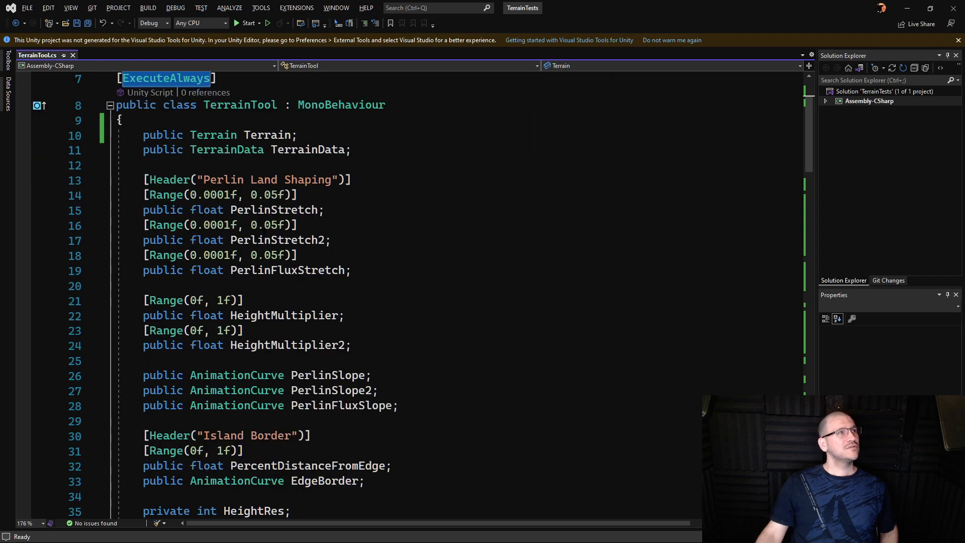
scroll(down, 3)
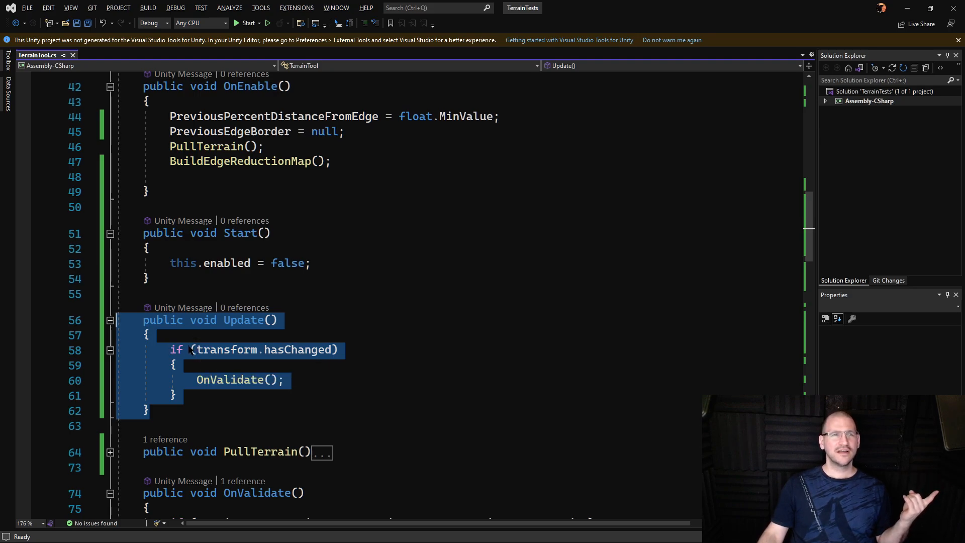
mouse_move(221, 350)
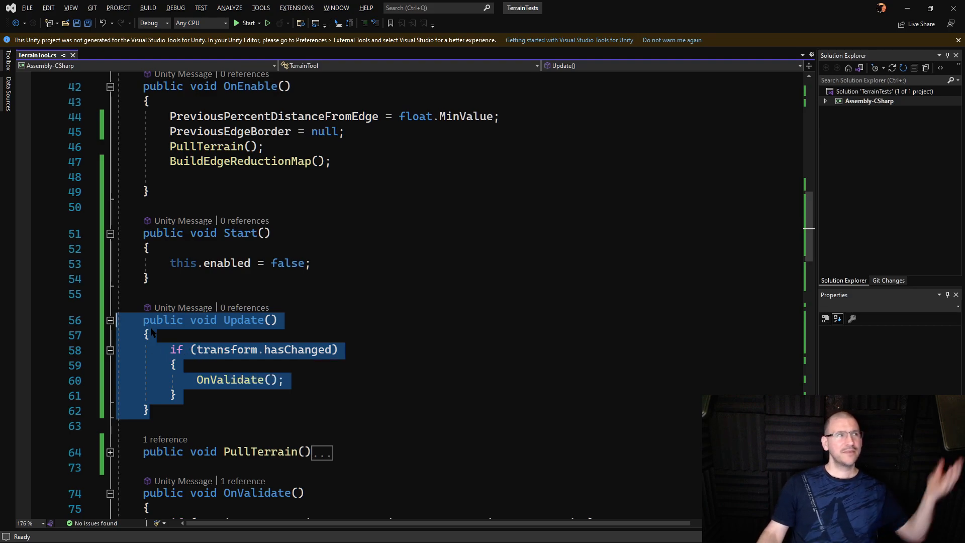
mouse_move(153, 351)
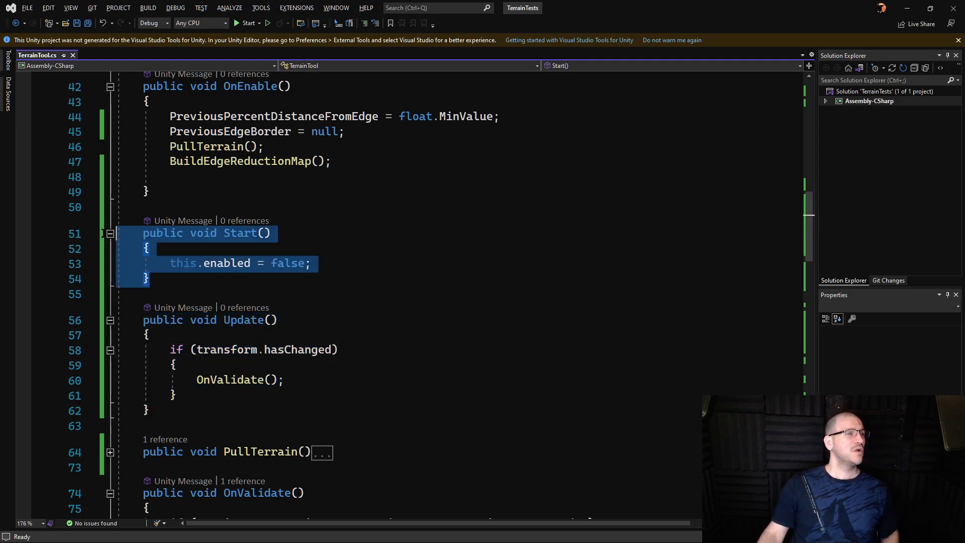
mouse_move(246, 236)
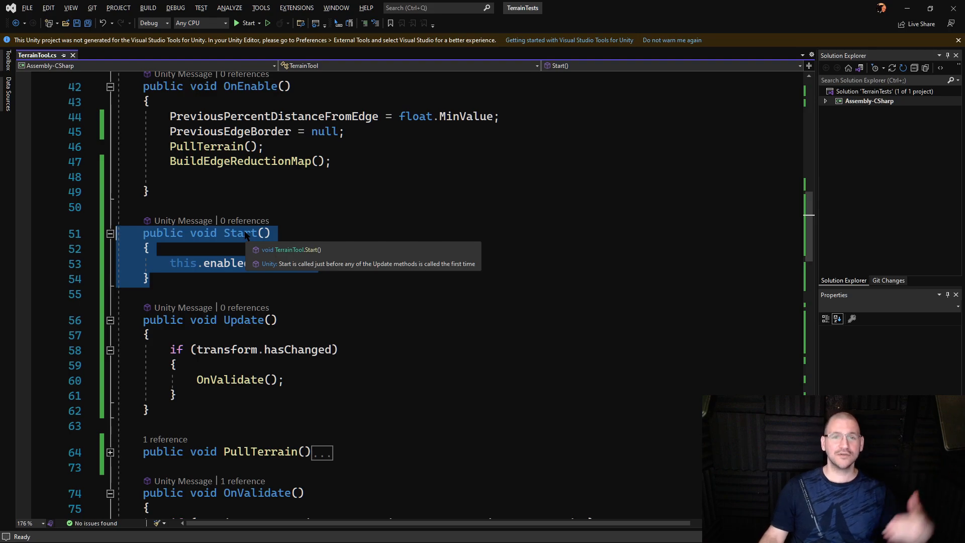
mouse_move(243, 217)
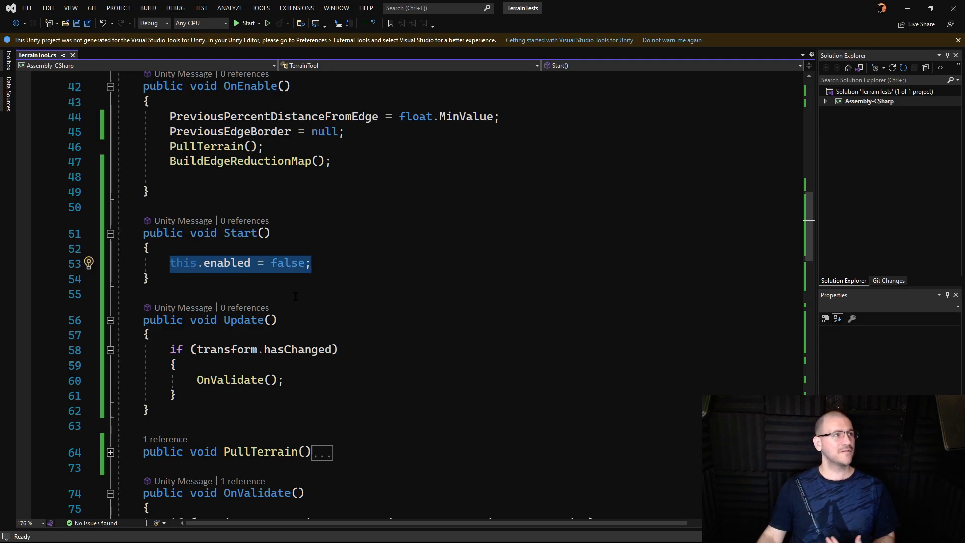
drag(142, 319, 149, 410)
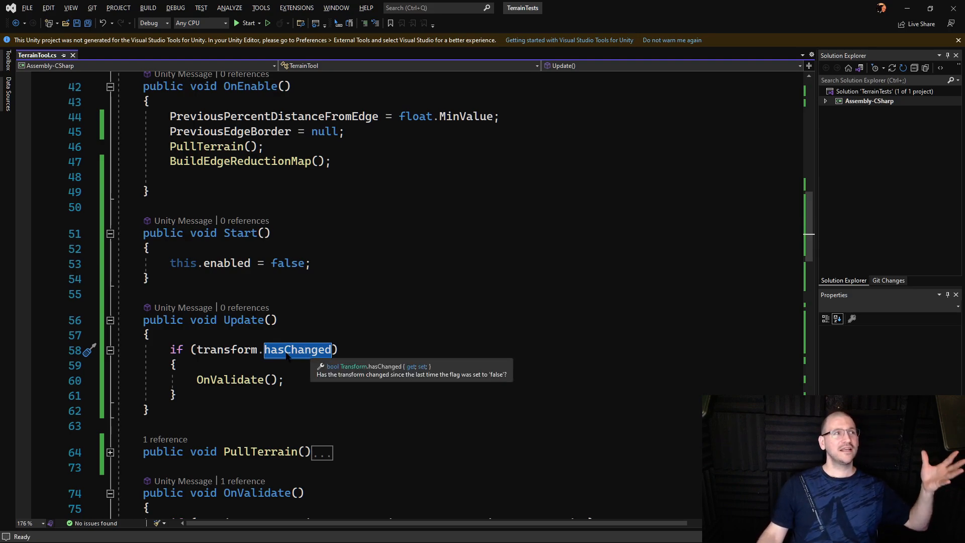
mouse_move(198, 359)
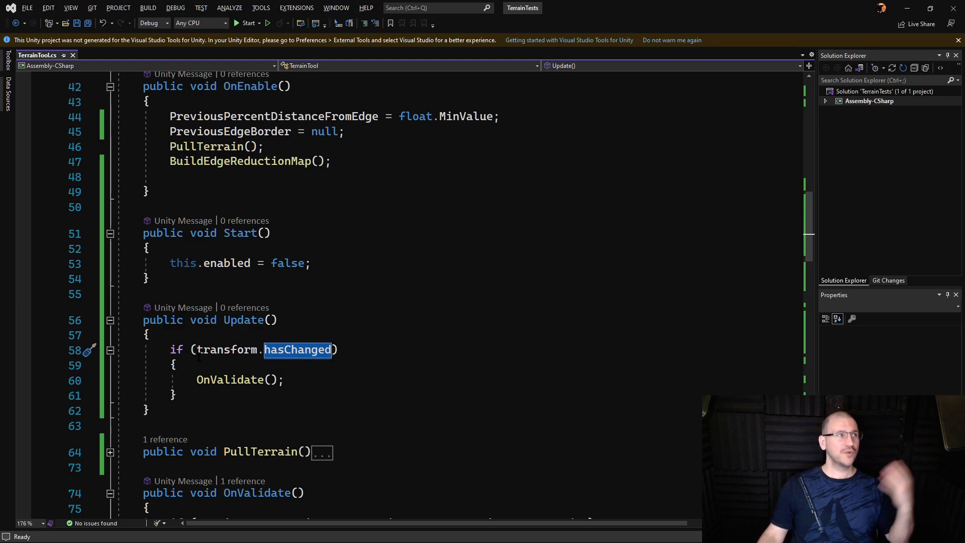
mouse_move(226, 350)
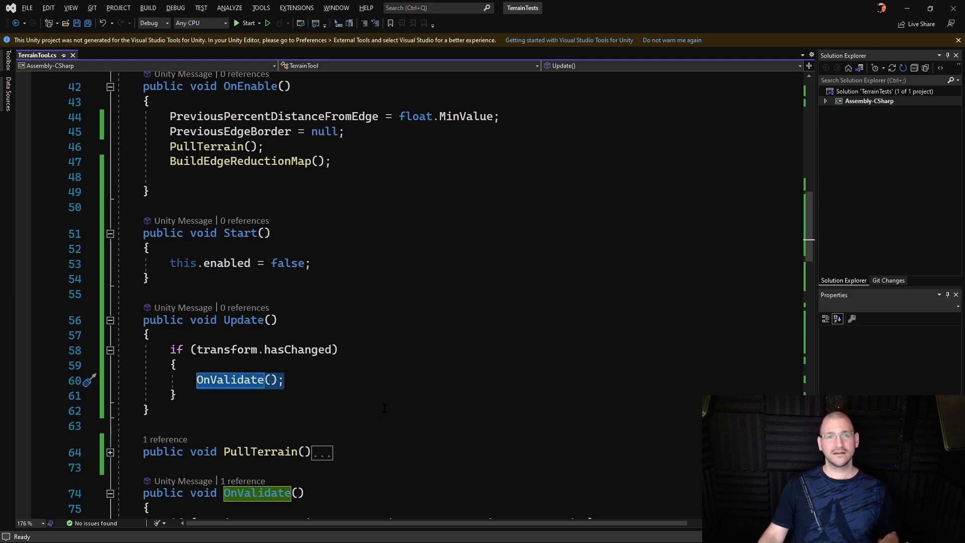
scroll(down, 3)
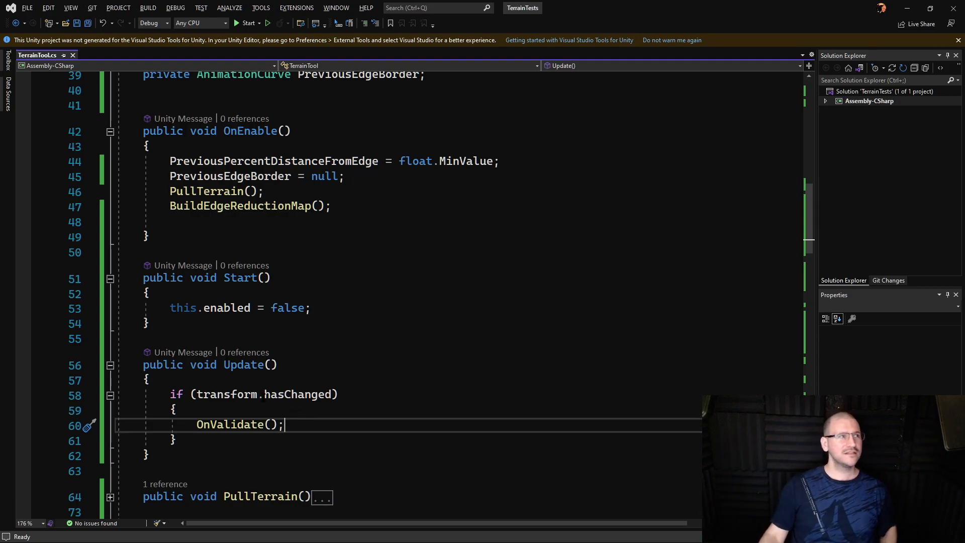
drag(169, 394, 175, 440)
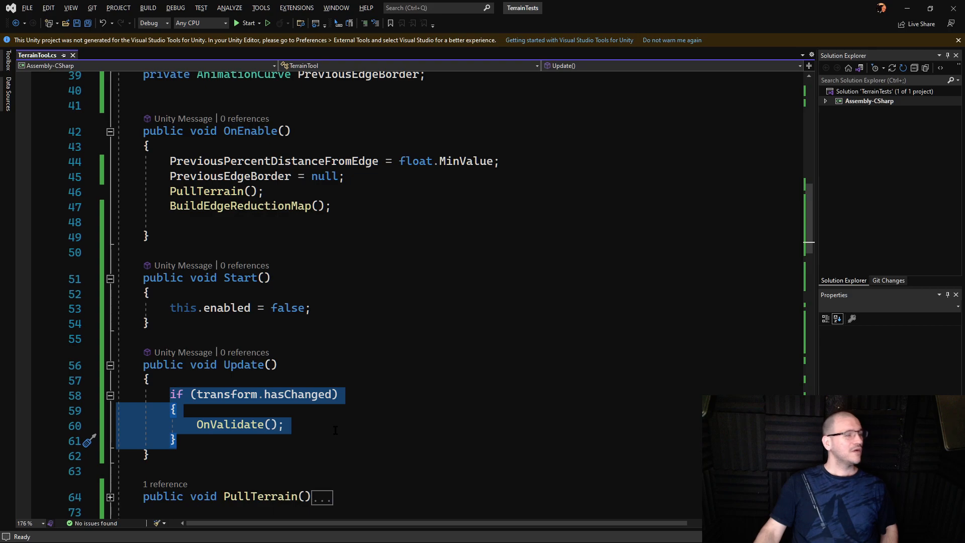
mouse_move(354, 424)
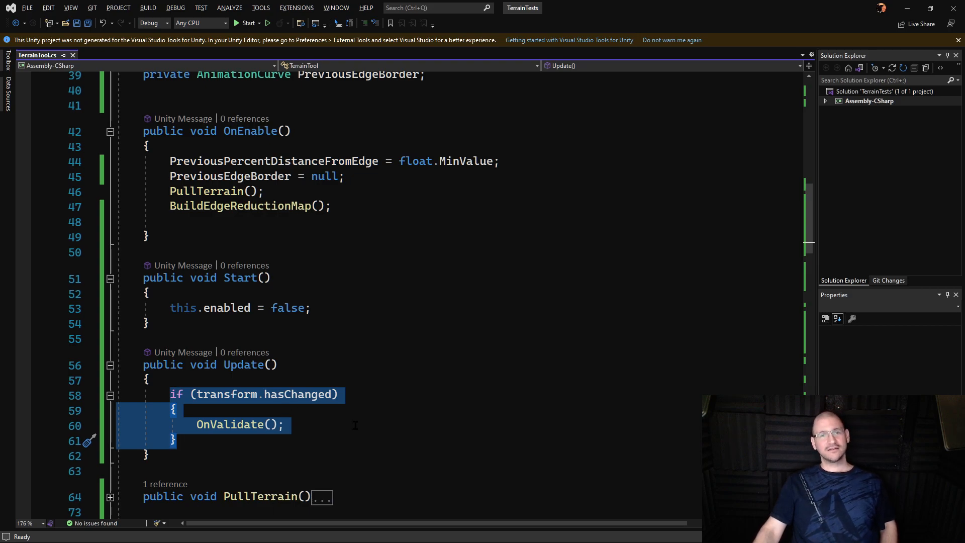
scroll(down, 3)
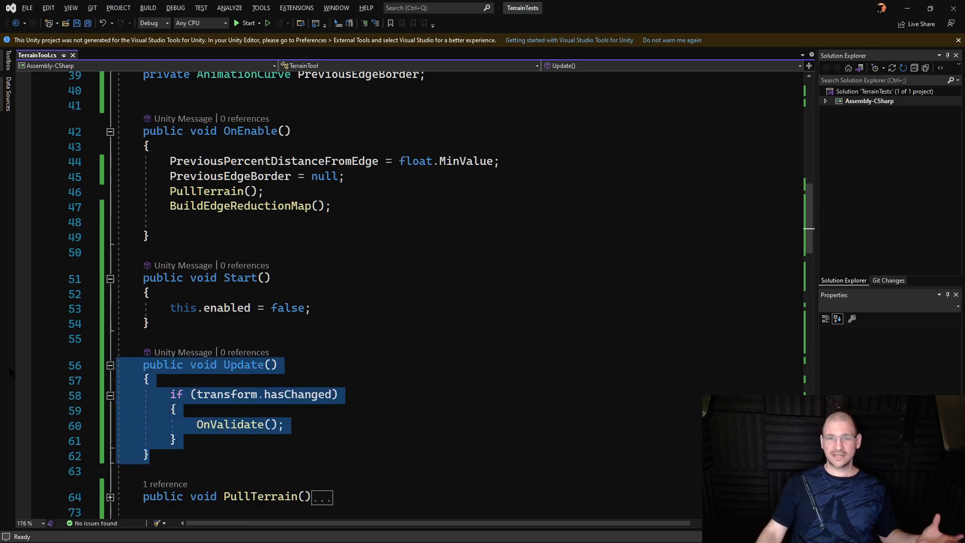
mouse_move(347, 290)
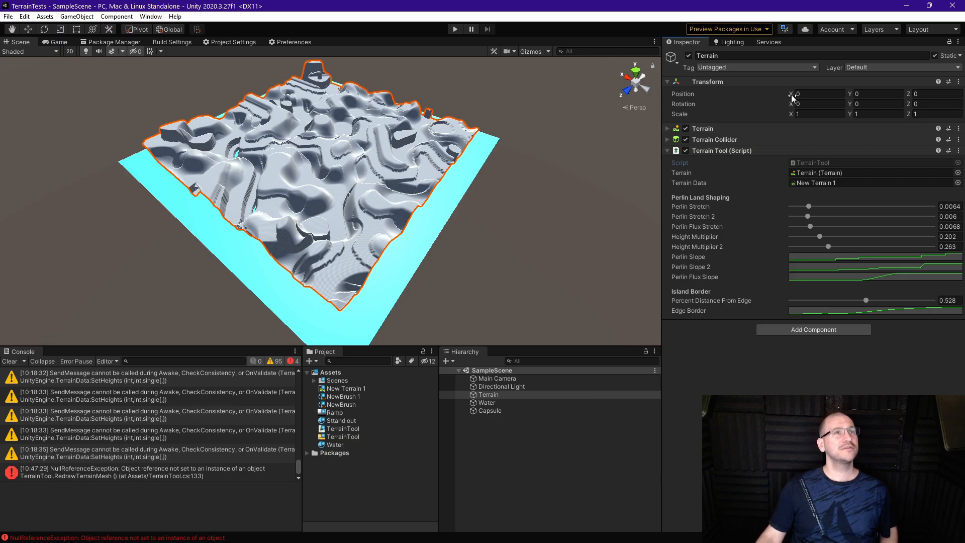
Move the terrain to X -71.01 and settle Percent Distance From Edge at 0.67.
text(67.32)
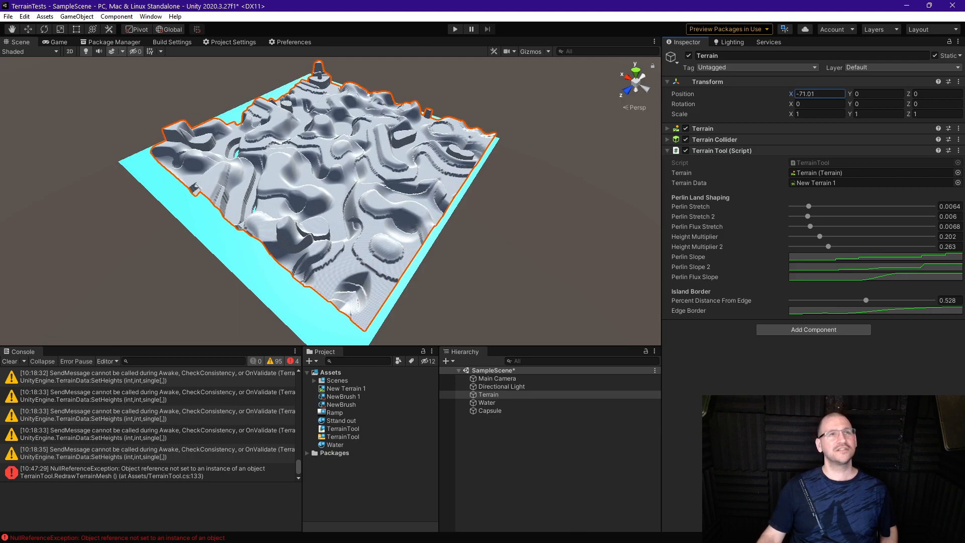
mouse_move(454, 400)
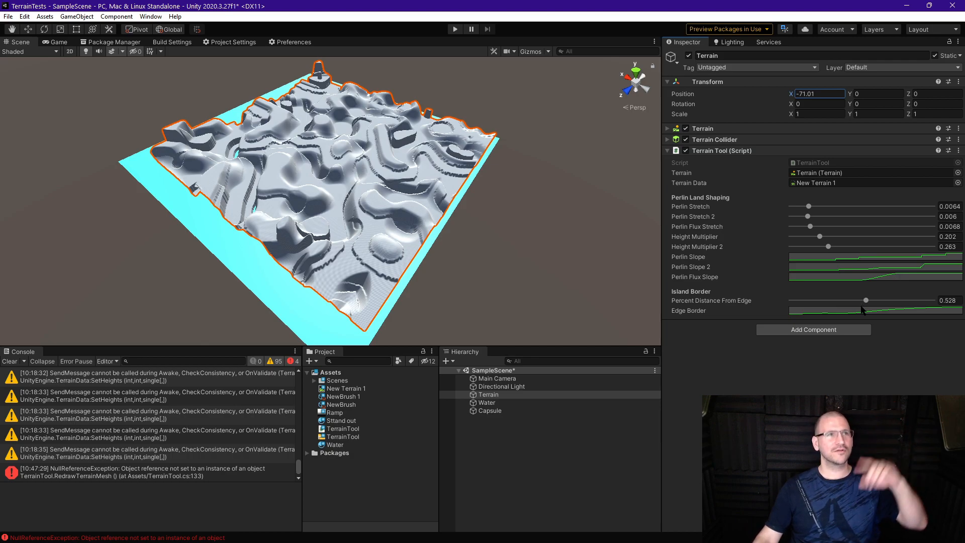
drag(864, 300, 866, 300)
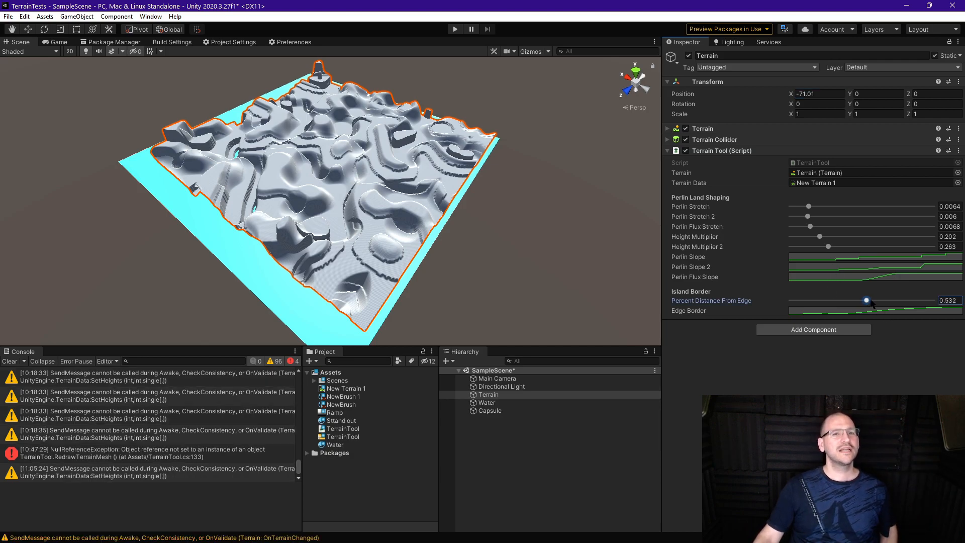
drag(866, 301, 897, 301)
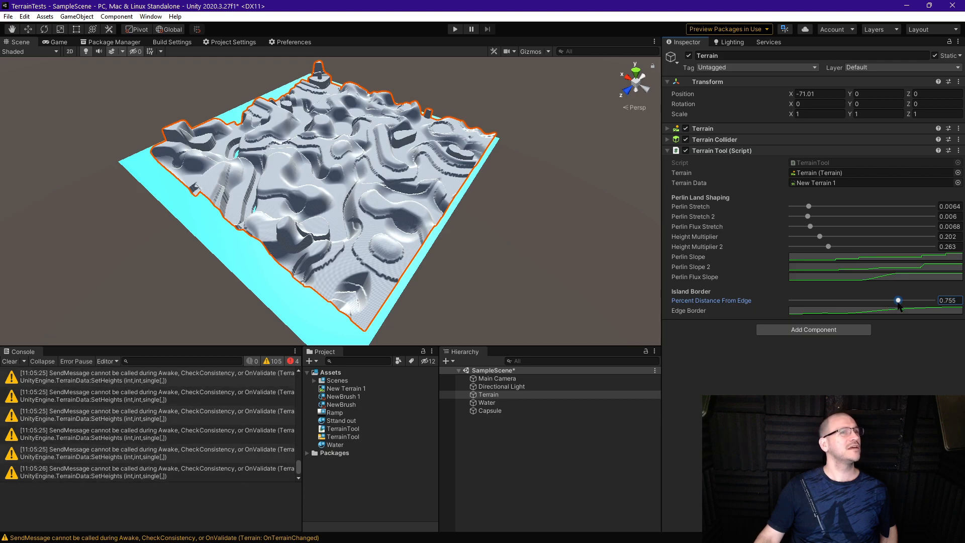
drag(896, 300, 840, 300)
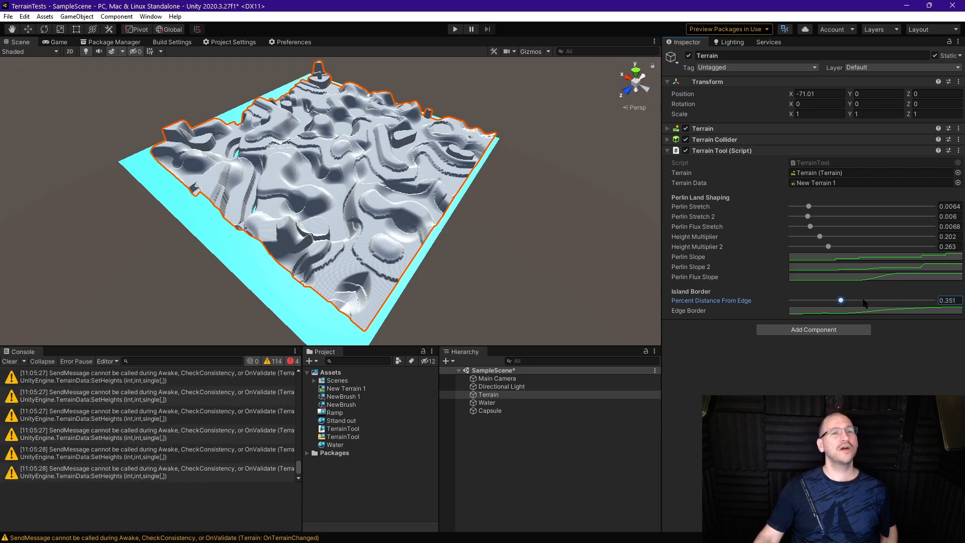
drag(841, 300, 887, 300)
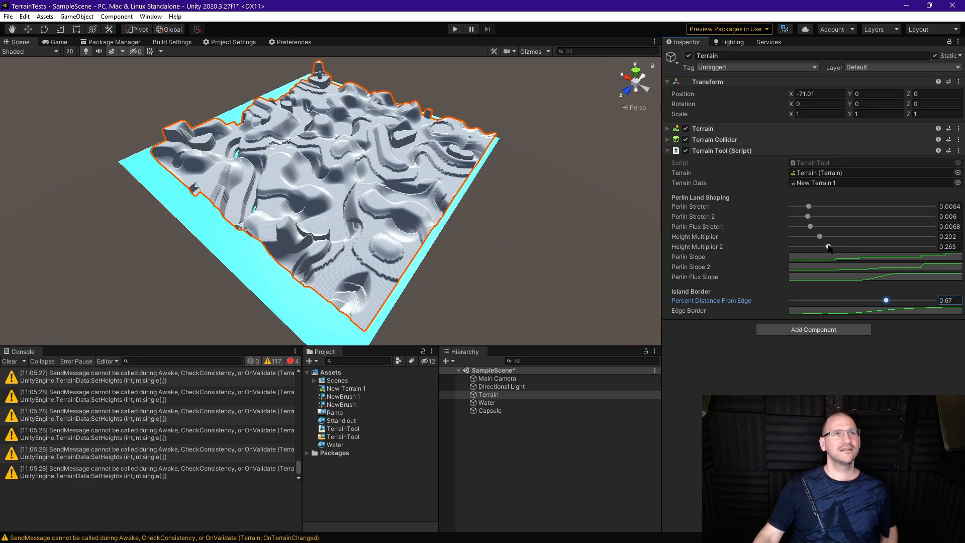
Raise Perlin Stretch 2 from 0.0065 to 0.0118, reshaping the land mass.
drag(808, 216, 809, 216)
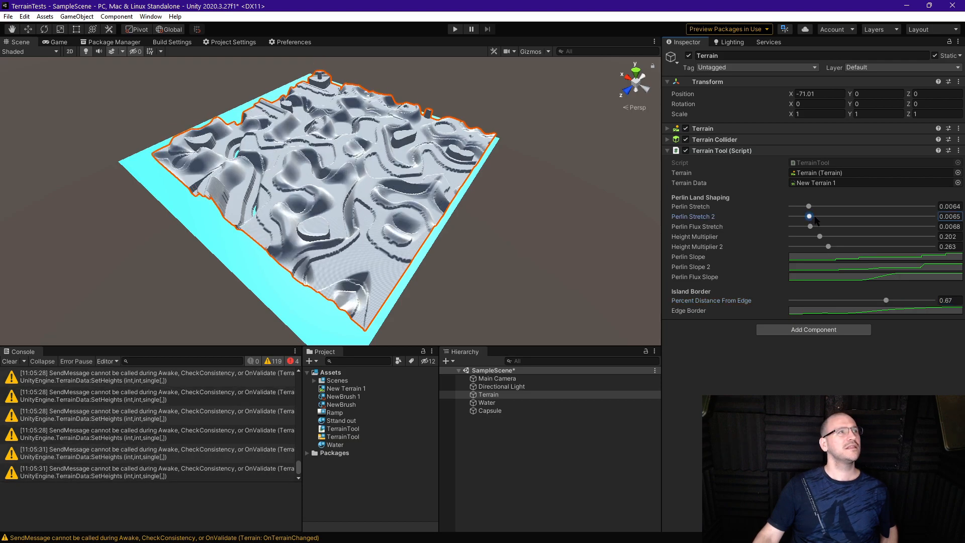
drag(807, 216, 824, 216)
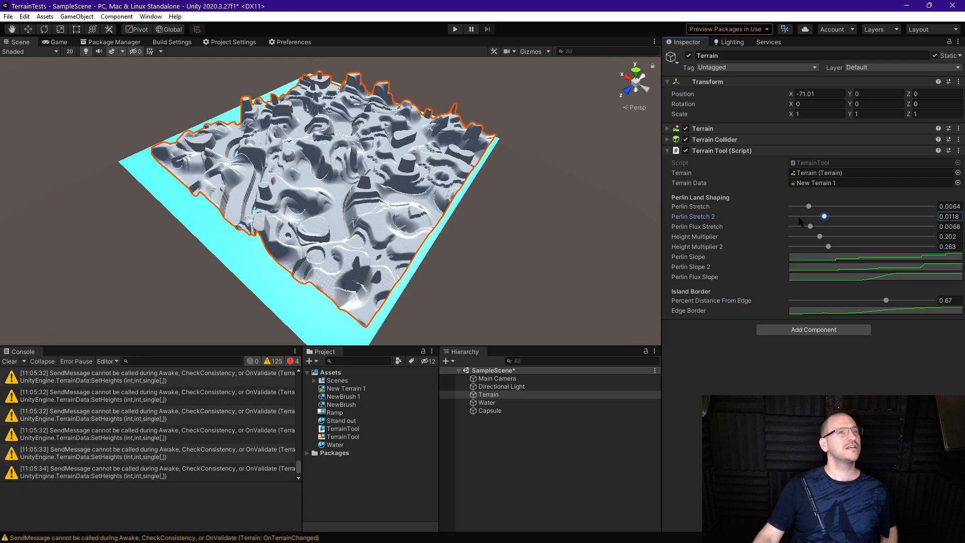
drag(808, 206, 794, 206)
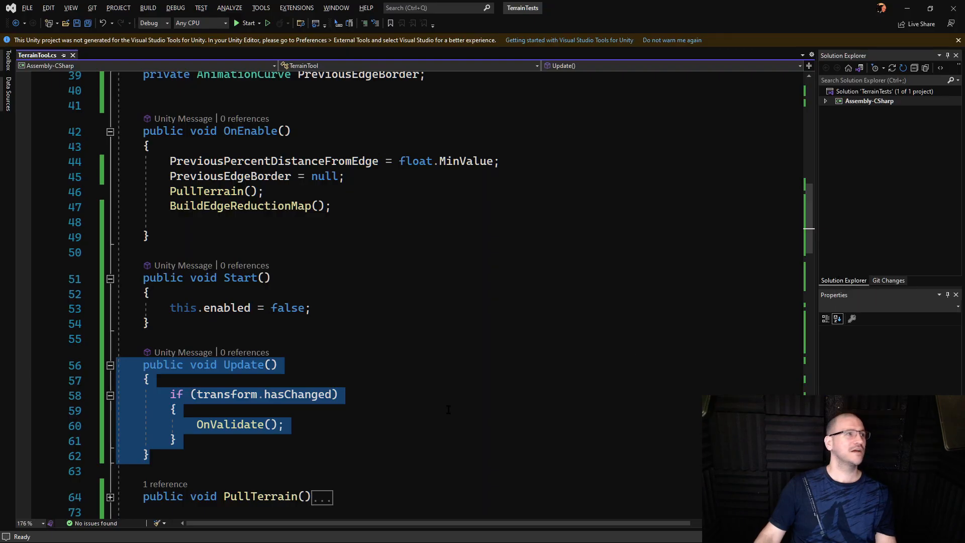
scroll(down, 3)
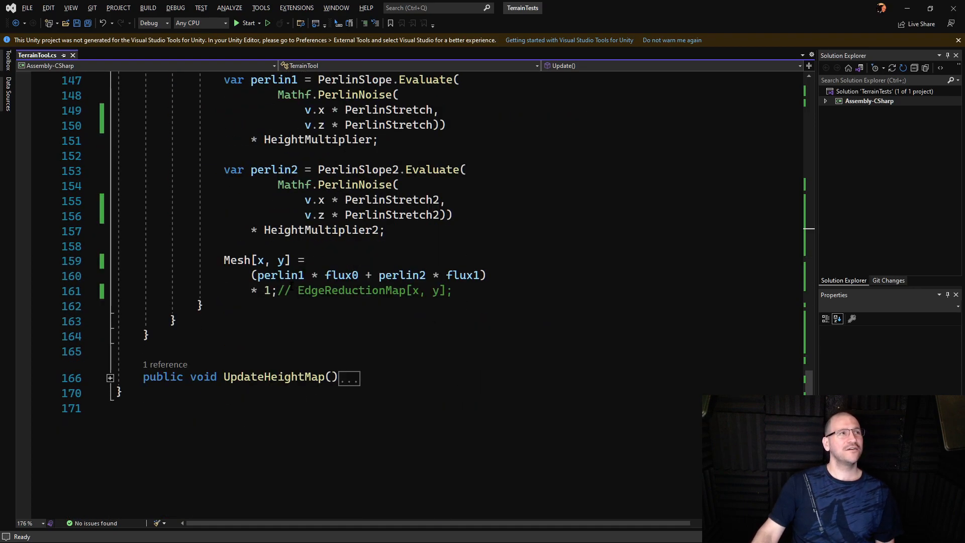
double_click(350, 290)
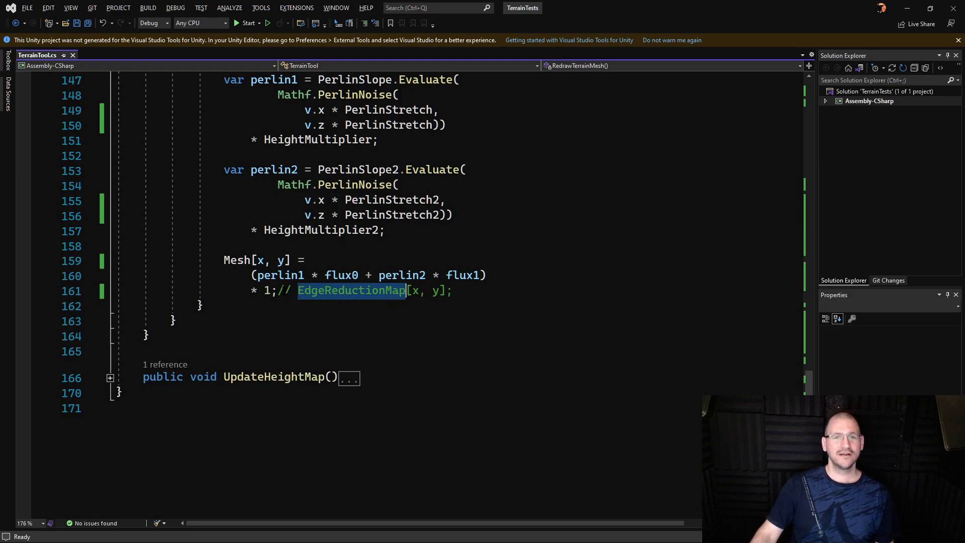
mouse_move(318, 321)
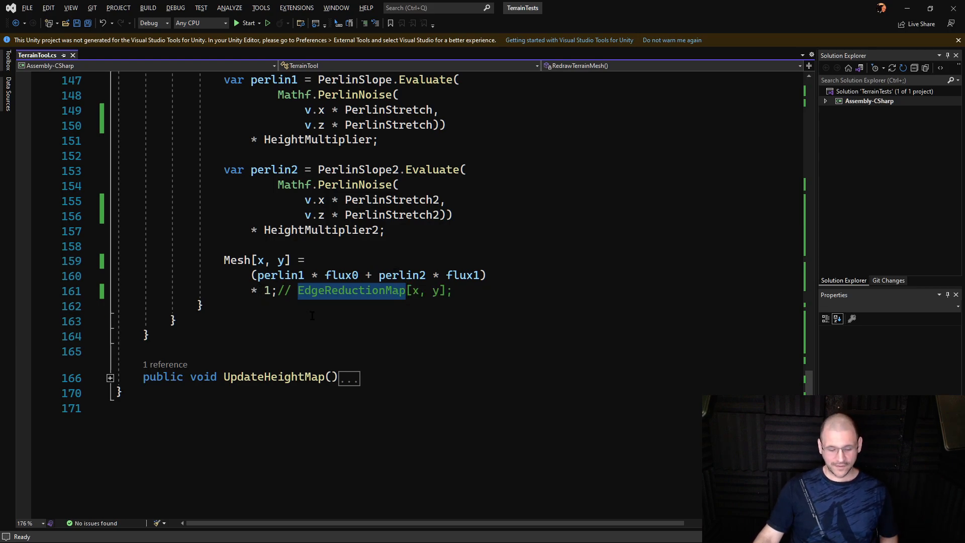
mouse_move(332, 328)
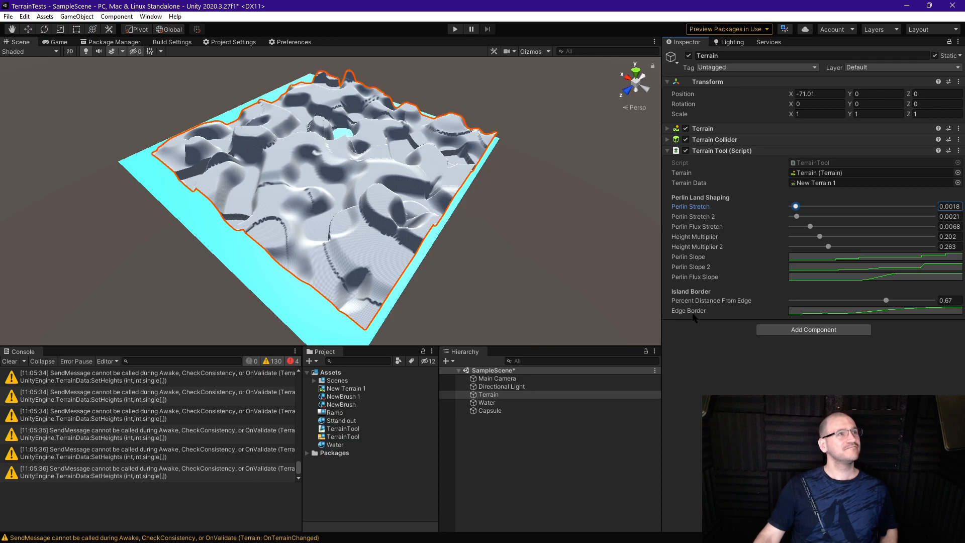
mouse_move(875, 352)
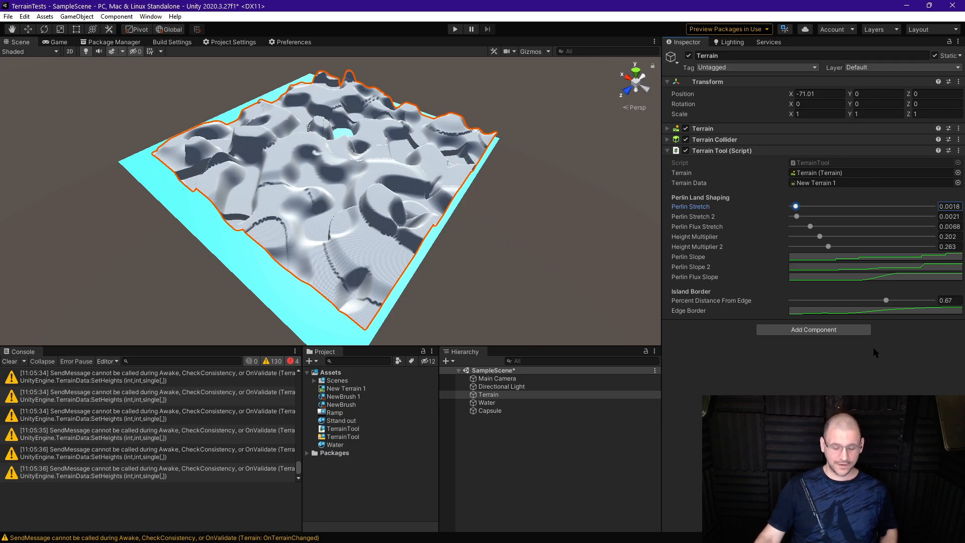